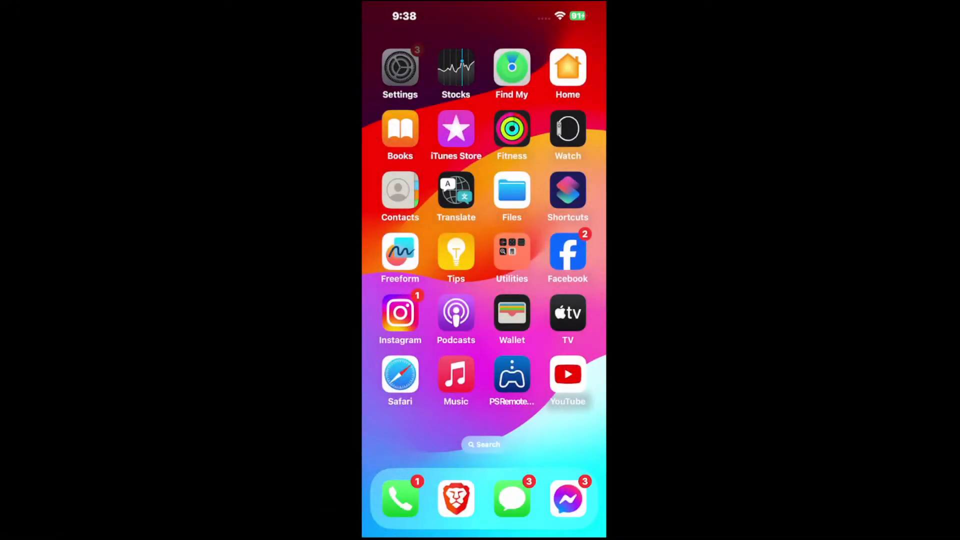
# Launch Settings from the home screen and bring the per-app entries (Phone, Messages, FaceTime) into view
pyautogui.click(400, 67)
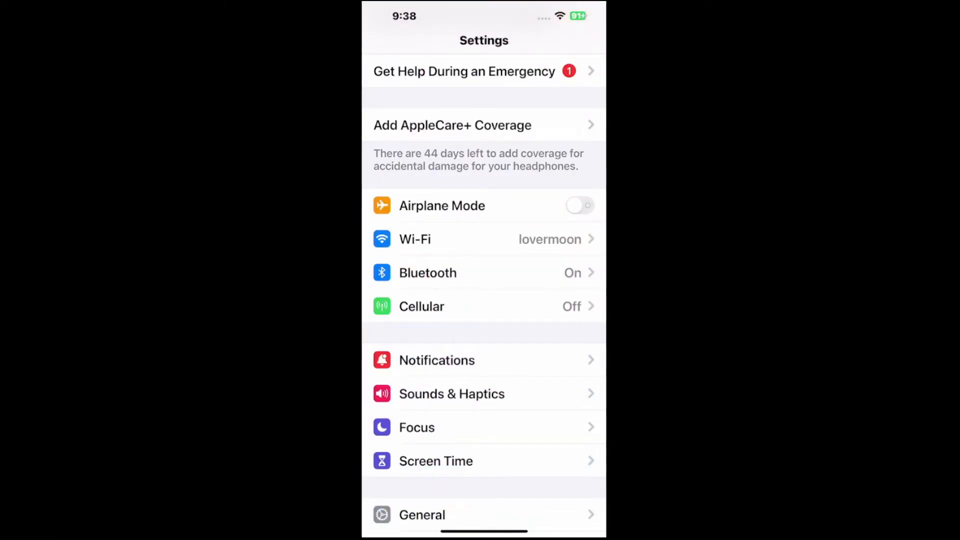
pyautogui.scroll(-3)
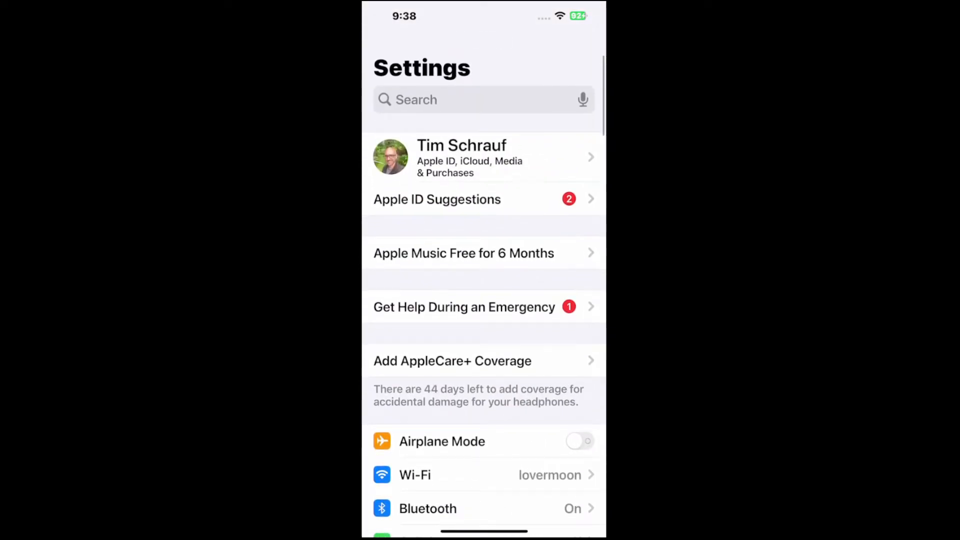
pyautogui.scroll(-3)
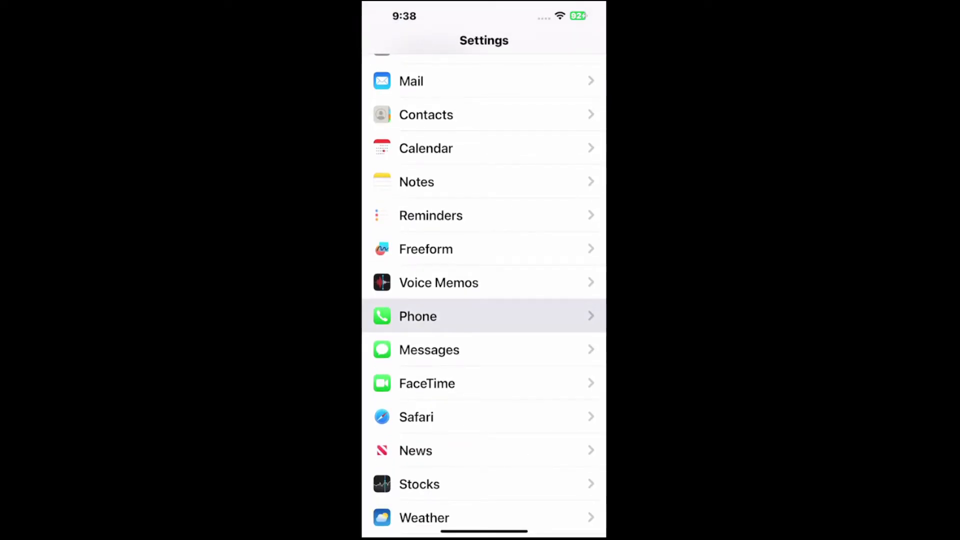
# Review the Phone app's notification options (alerts, sounds, badges) and return to the Phone page
pyautogui.click(418, 316)
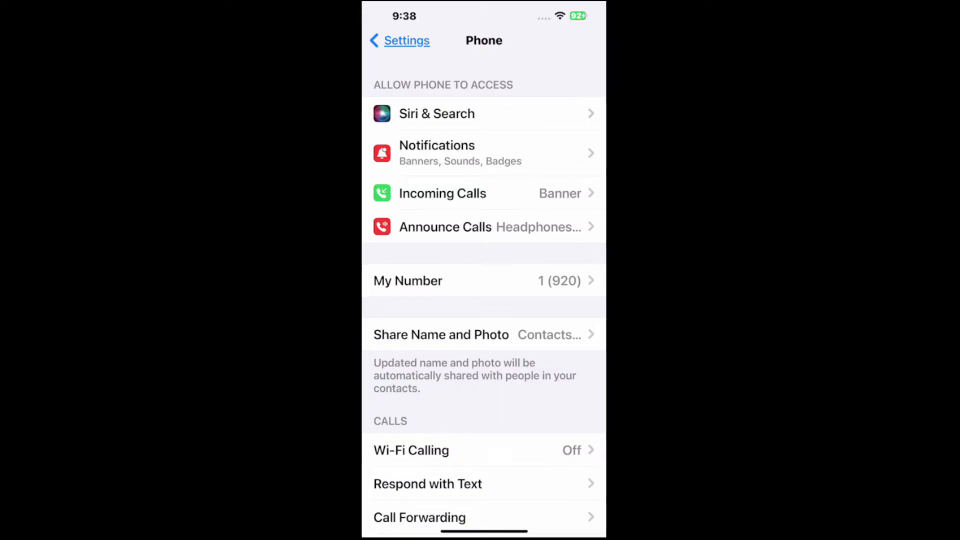
pyautogui.click(437, 152)
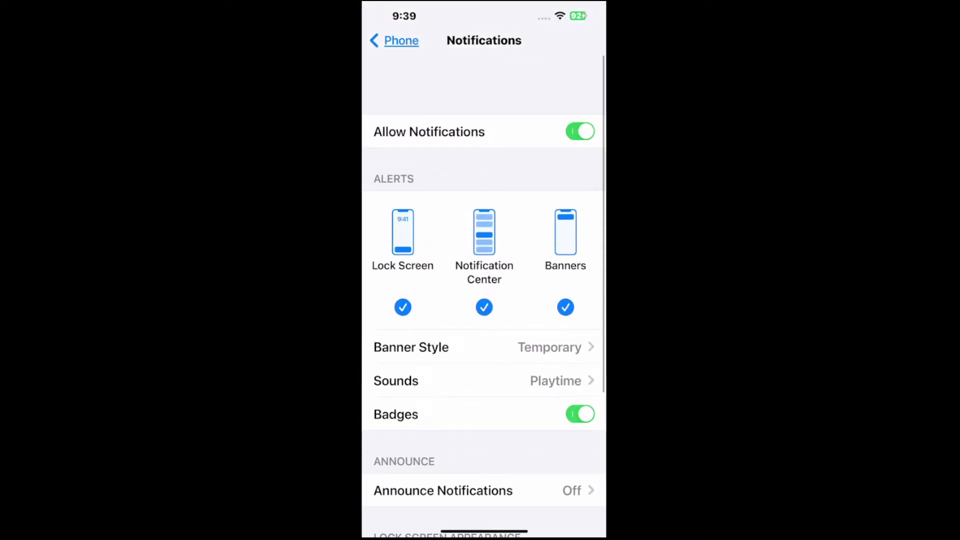
pyautogui.click(394, 40)
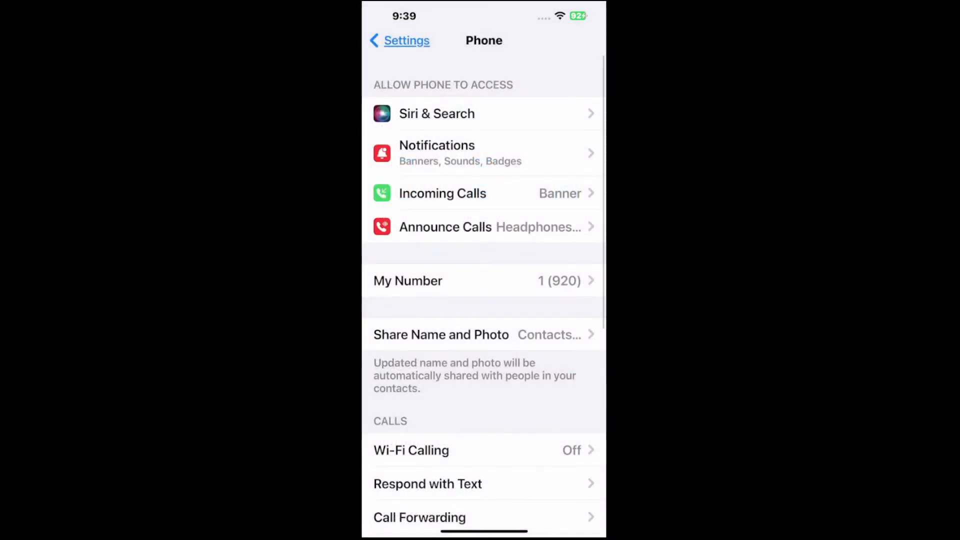
# Go back to the main Settings list and enter the Notifications page
pyautogui.click(399, 40)
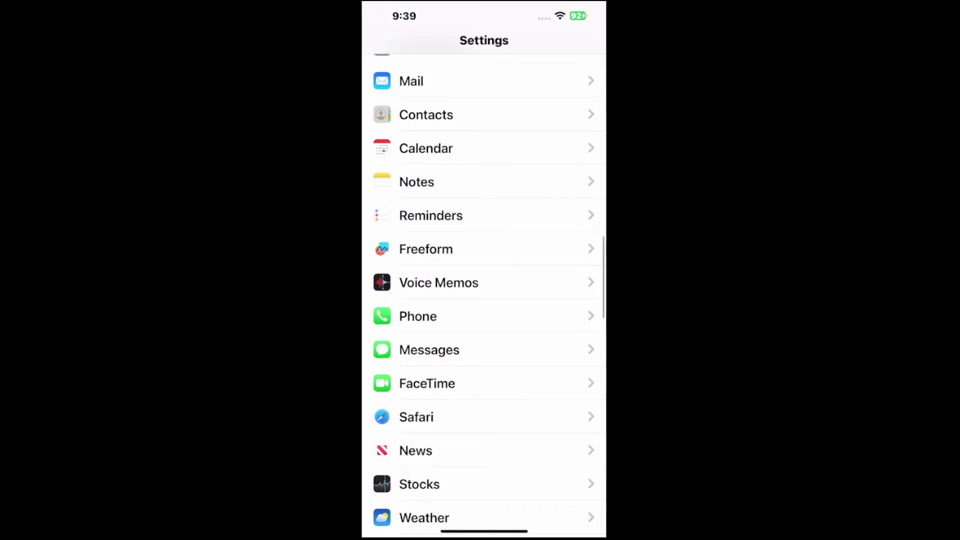
pyautogui.scroll(3)
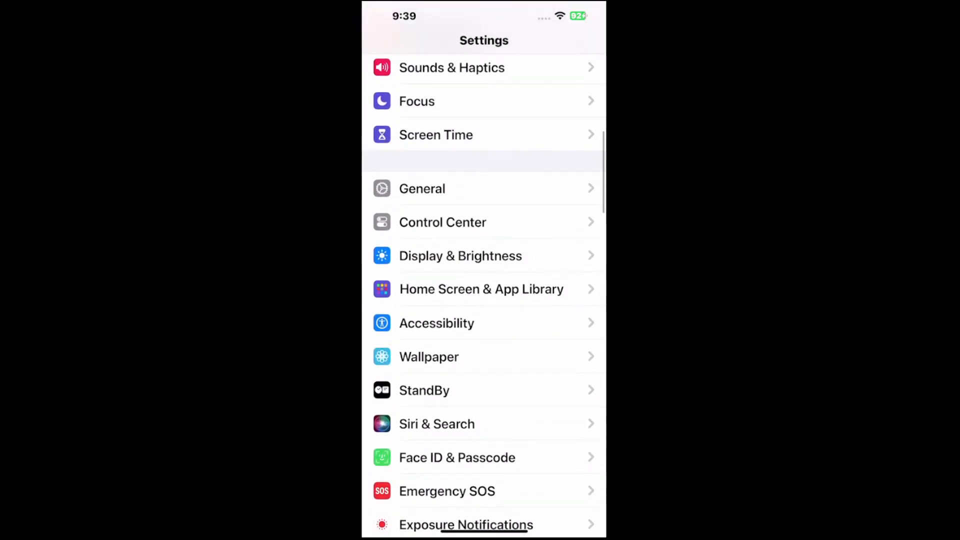
pyautogui.scroll(3)
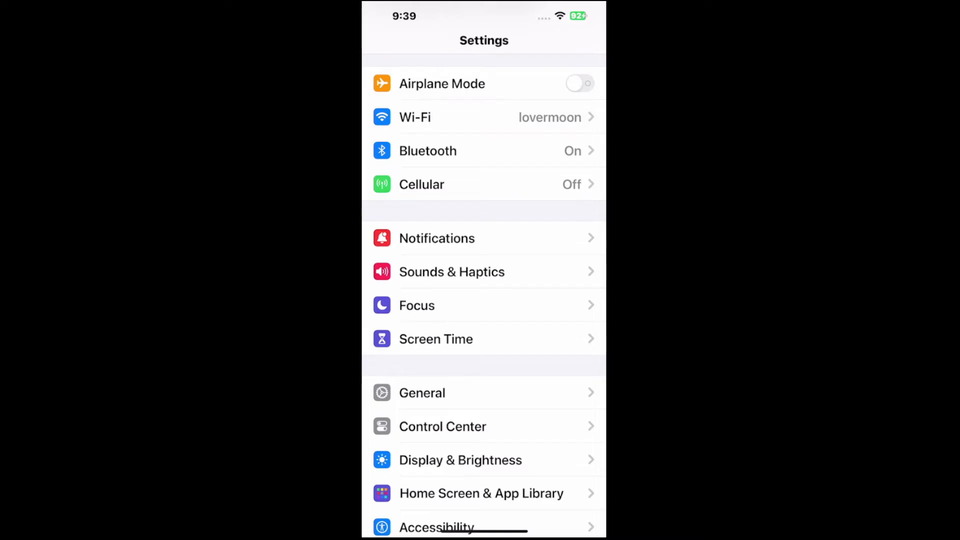
pyautogui.click(437, 238)
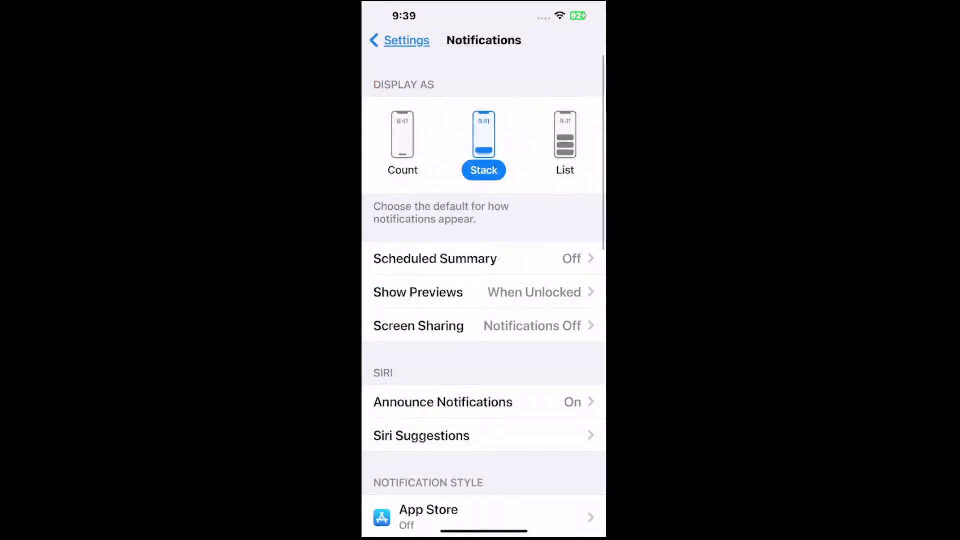
# Move down the Notification Style list to reach the Messages entry
pyautogui.scroll(-3)
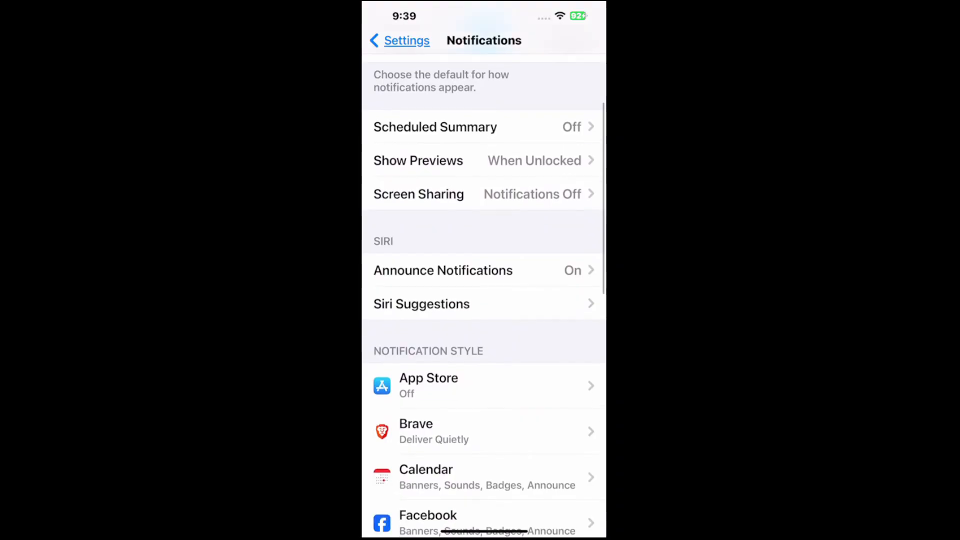
pyautogui.scroll(-3)
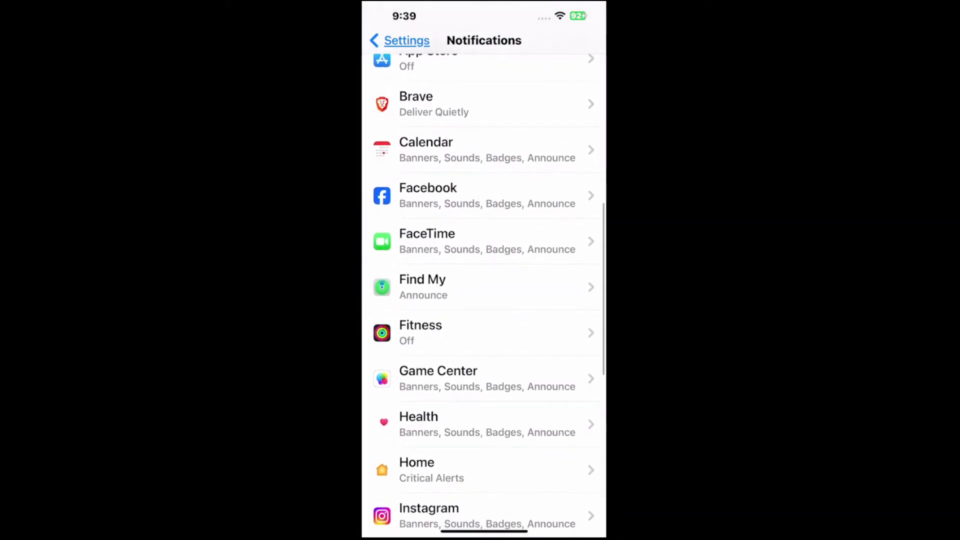
pyautogui.scroll(-3)
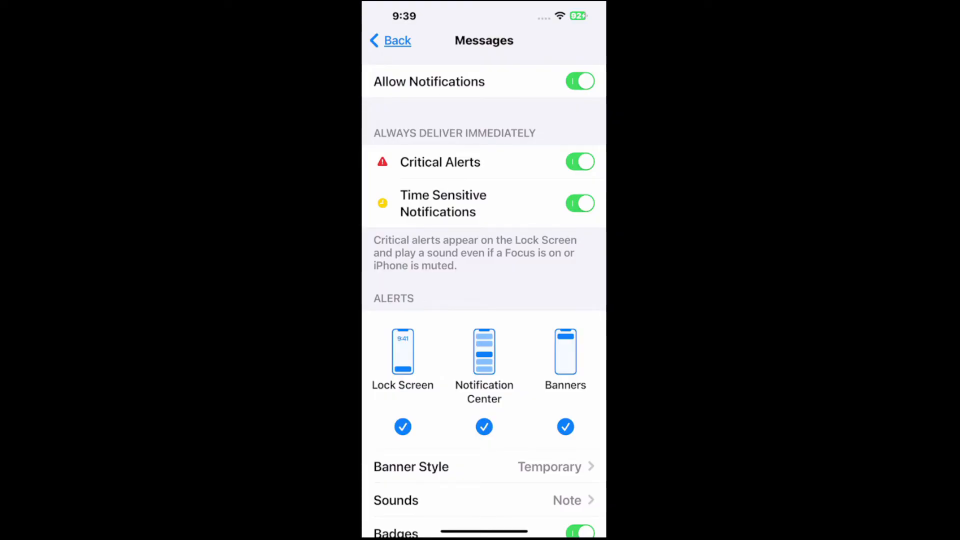
# Check YouTube's notification page has Allow Notifications off and return to the app list
pyautogui.click(390, 40)
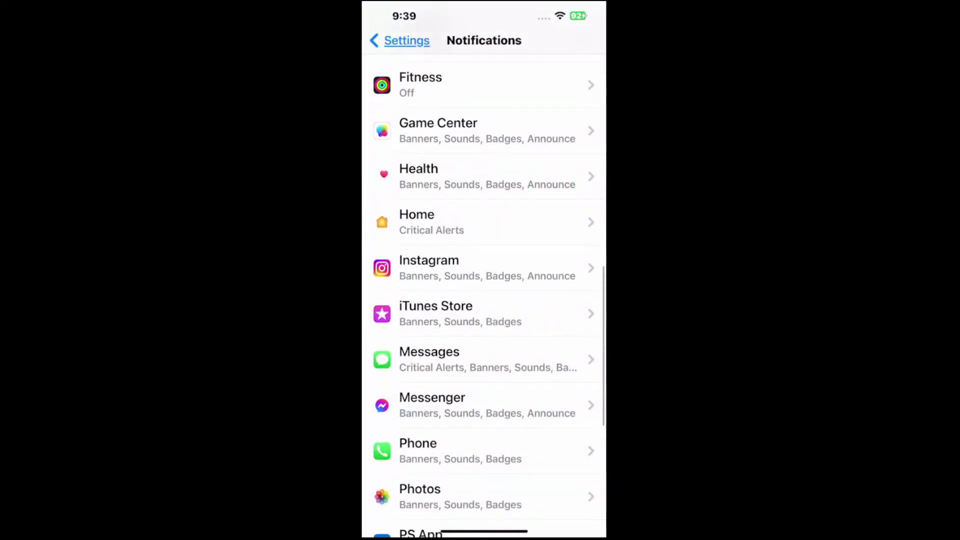
pyautogui.scroll(-3)
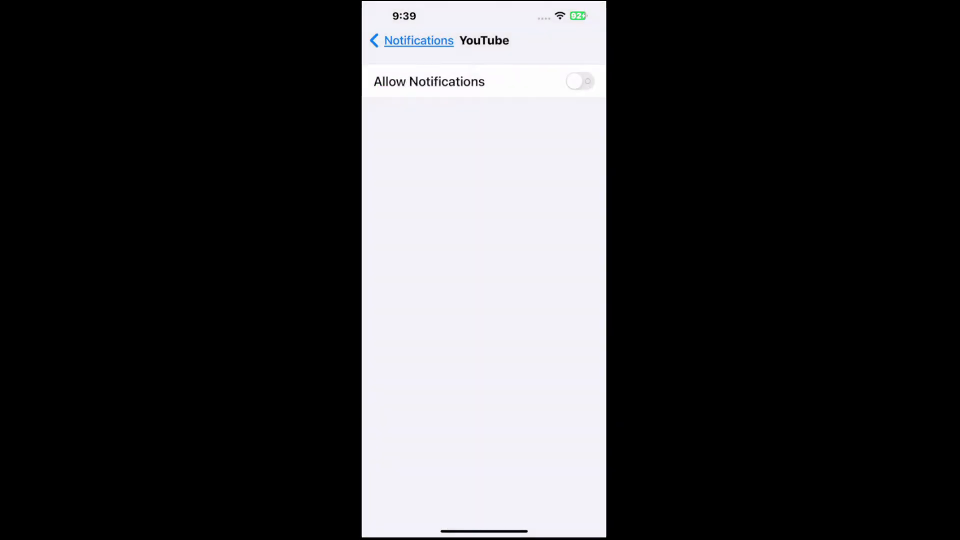
pyautogui.click(411, 40)
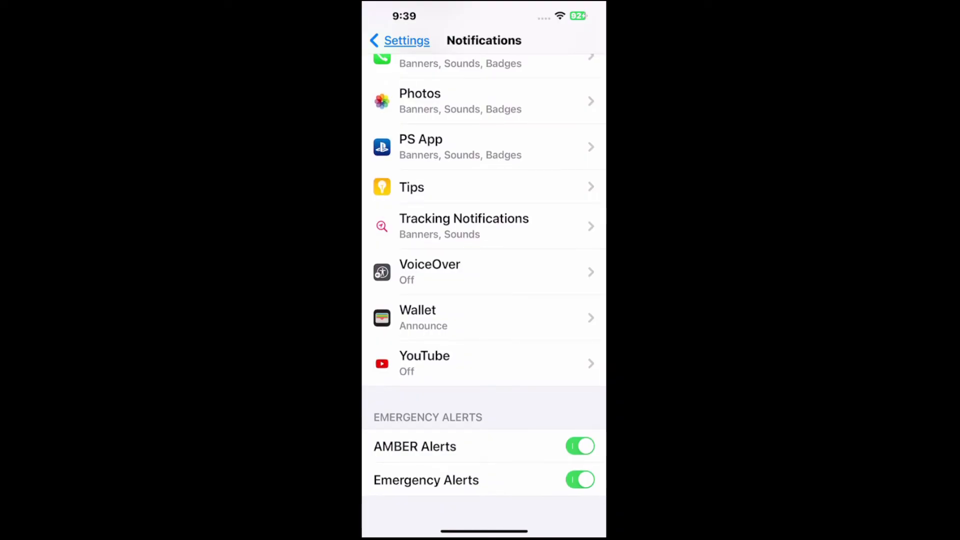
pyautogui.scroll(-3)
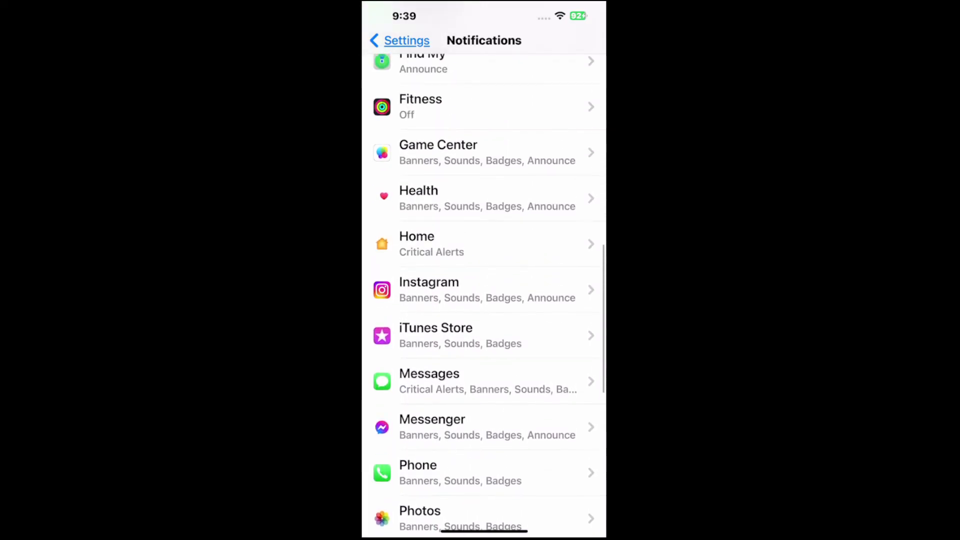
pyautogui.scroll(-3)
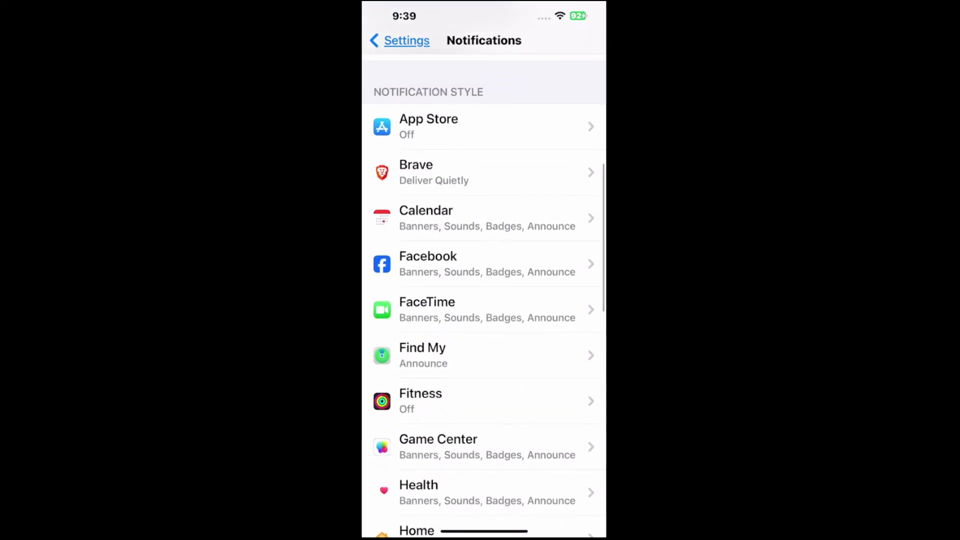
pyautogui.scroll(-3)
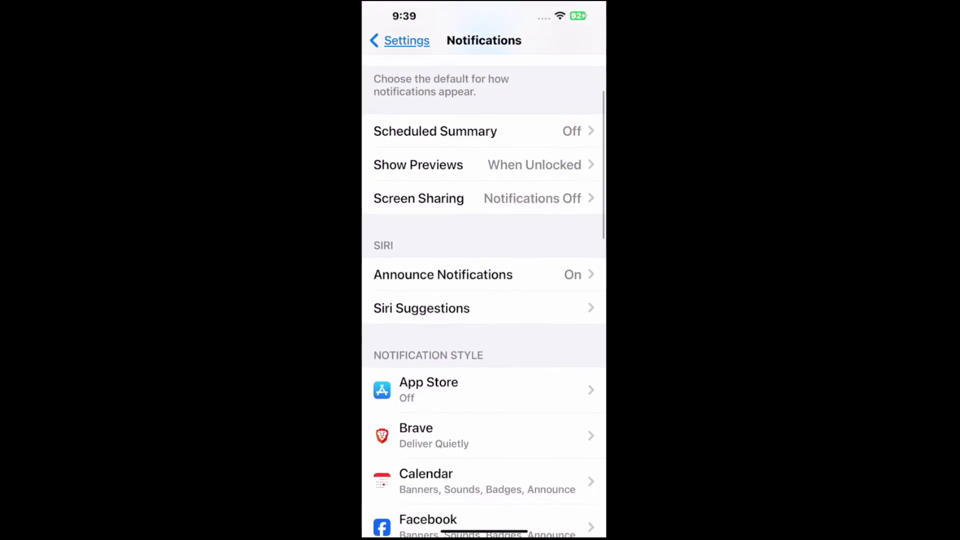